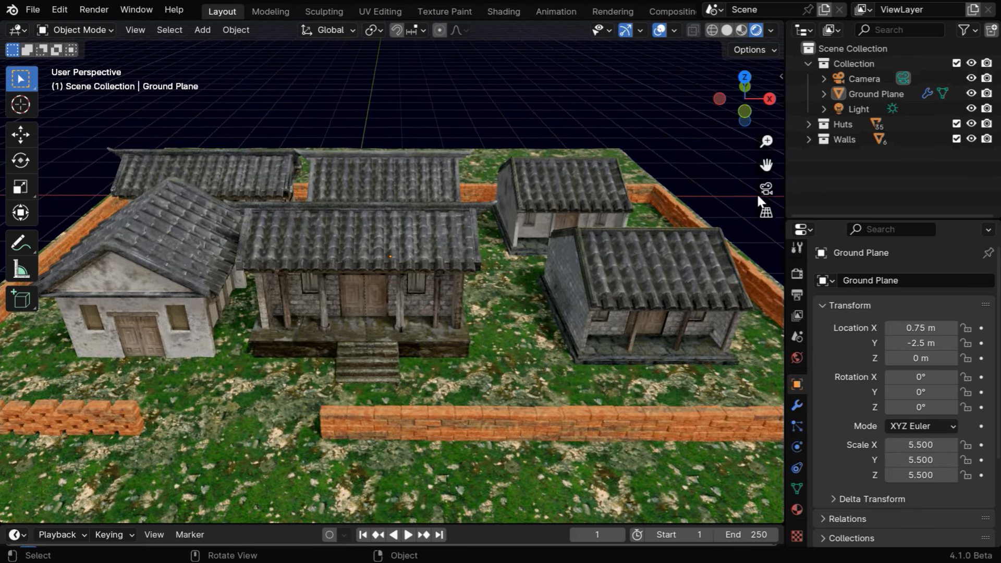
Show the view layer's render passes, with only Combined enabled.
{"action": "left_click", "coordinate": [765, 188]}
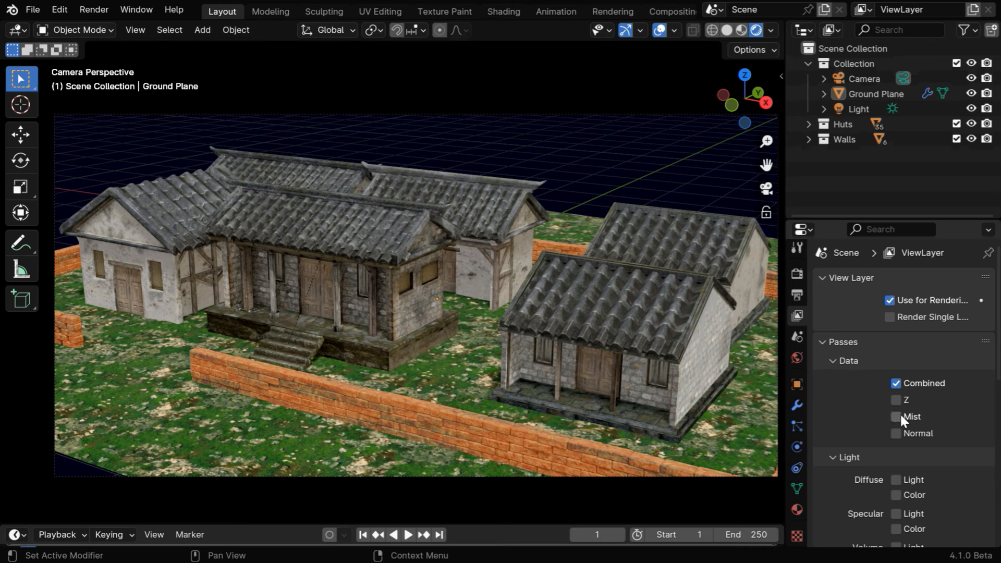
Enable the Mist render pass under Passes > Data.
{"action": "left_click", "coordinate": [896, 416]}
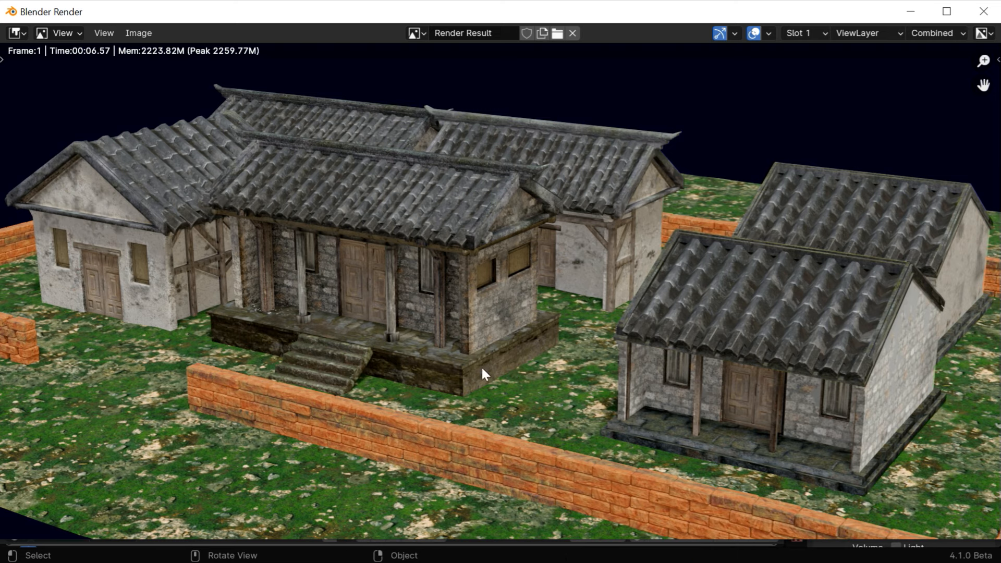
{"action": "mouse_move", "coordinate": [984, 12]}
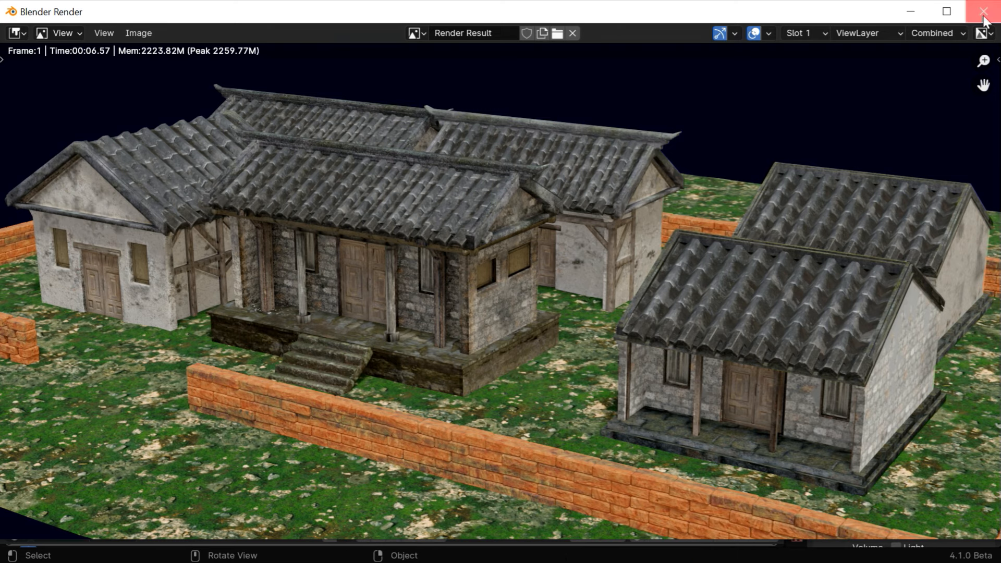
Close the render window, switch the main area to the Compositor, and enable Use Nodes.
{"action": "left_click", "coordinate": [16, 30]}
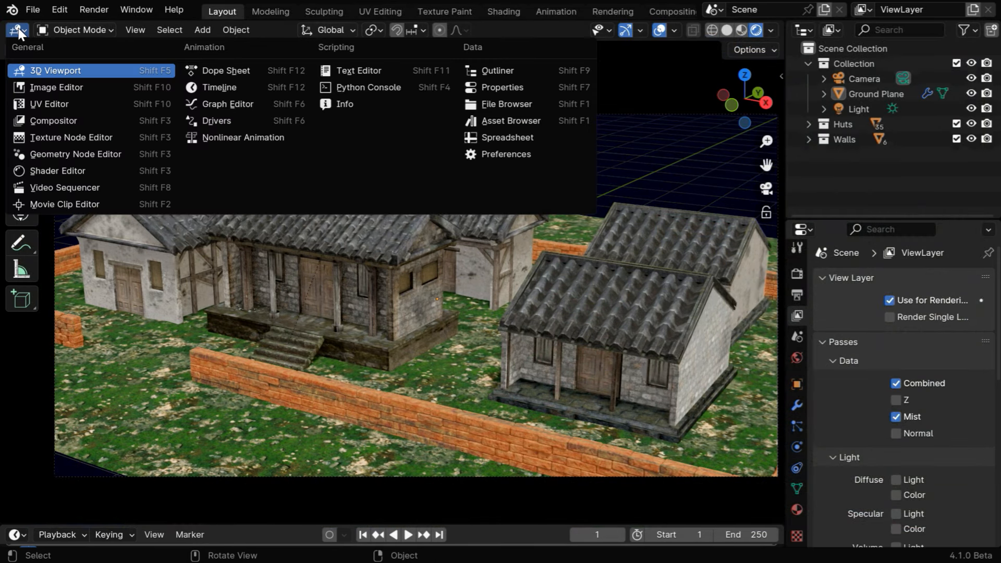
{"action": "left_click", "coordinate": [52, 120]}
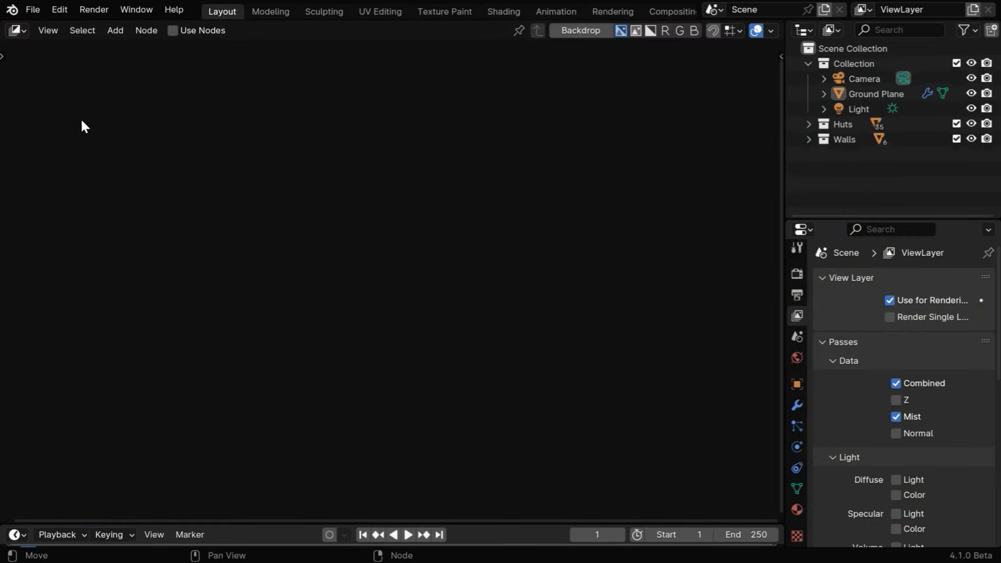
{"action": "left_click", "coordinate": [172, 30]}
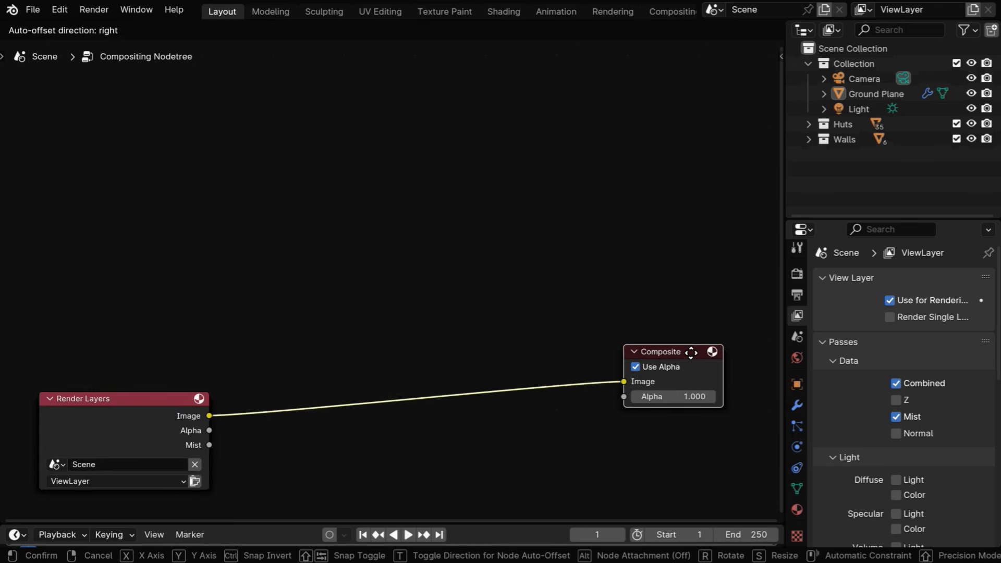
Add a Viewer output node below Composite and turn on the backdrop preview.
{"action": "left_click", "coordinate": [115, 30]}
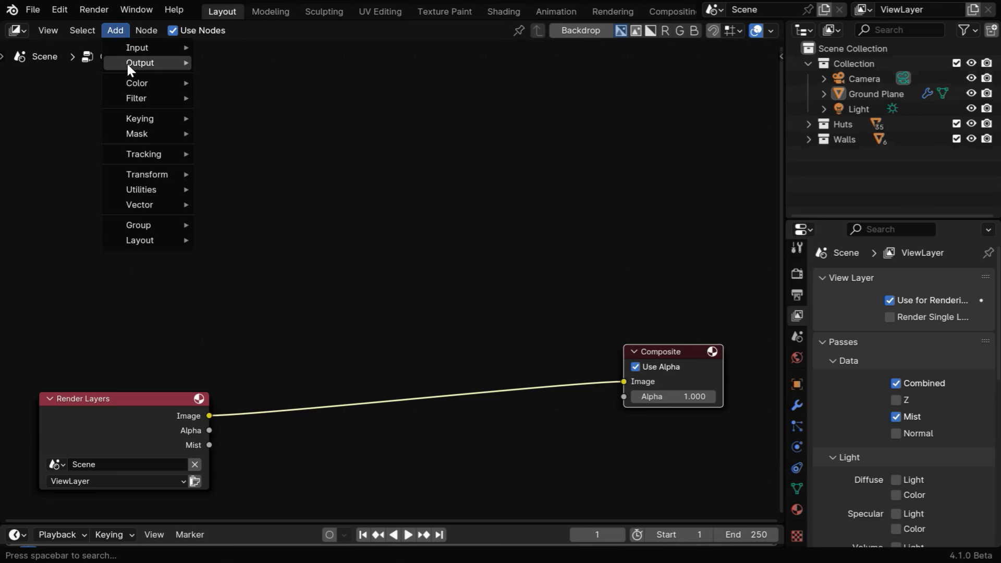
{"action": "left_click", "coordinate": [140, 63]}
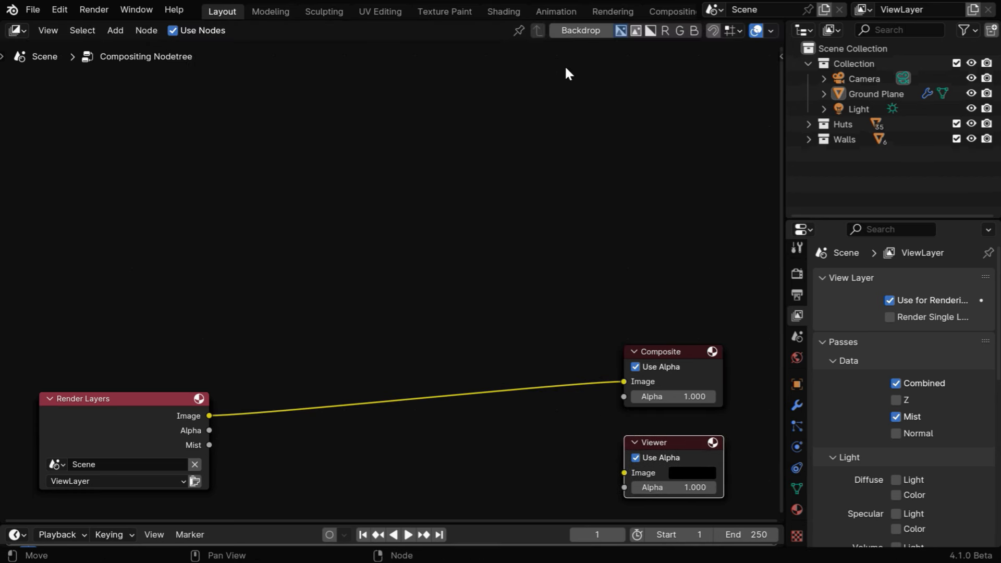
{"action": "left_click", "coordinate": [579, 30]}
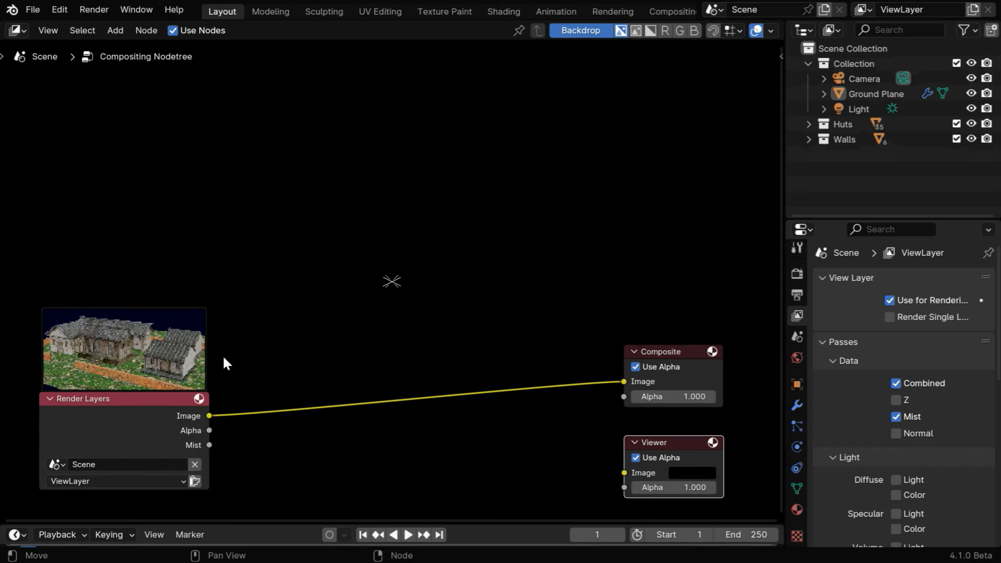
{"action": "mouse_move", "coordinate": [160, 338]}
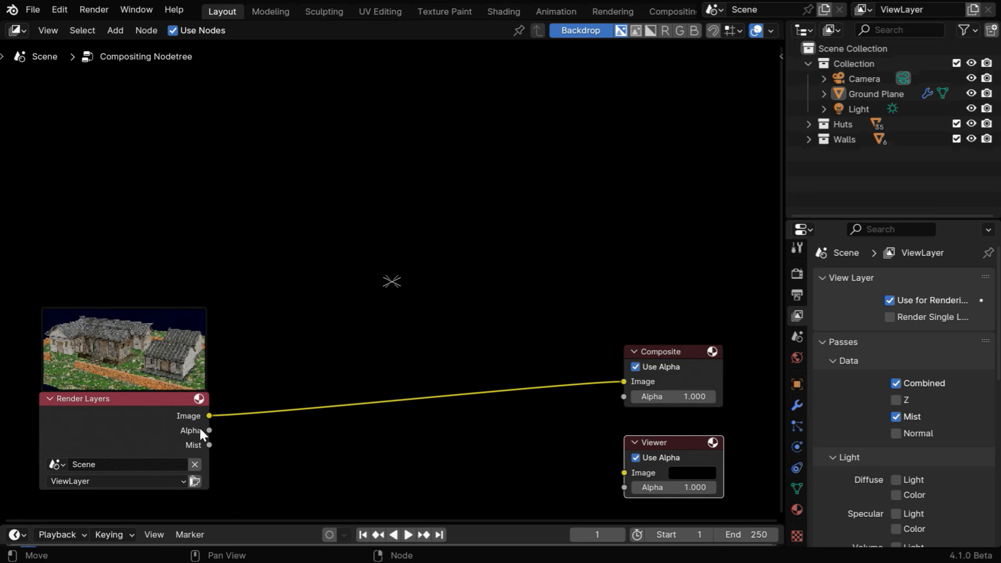
{"action": "mouse_move", "coordinate": [203, 454]}
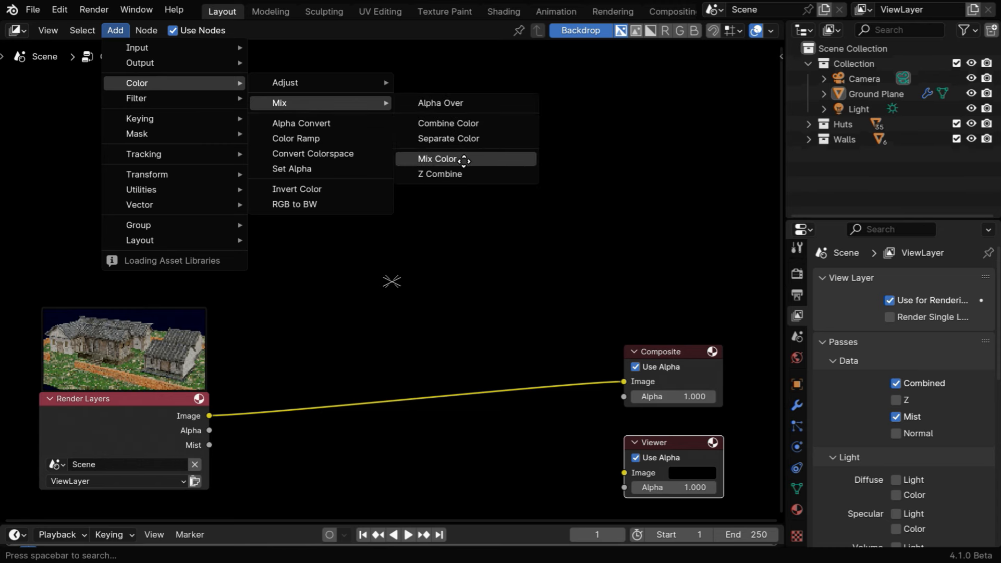
Insert a Mix Color node into the render link, with Mist driving Fac and output to the Viewer.
{"action": "left_click", "coordinate": [439, 159]}
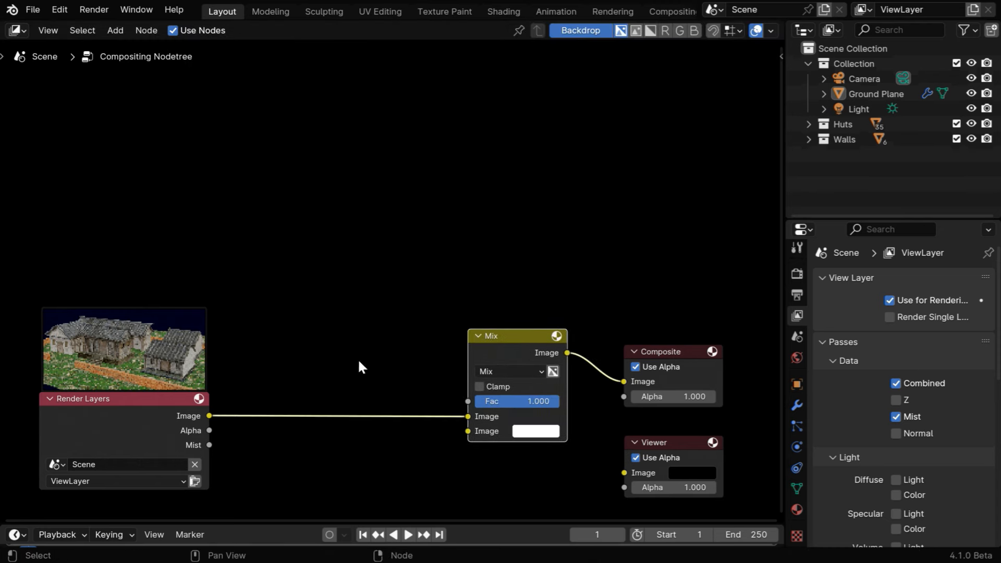
{"action": "left_click_drag", "start_coordinate": [209, 444], "coordinate": [302, 439]}
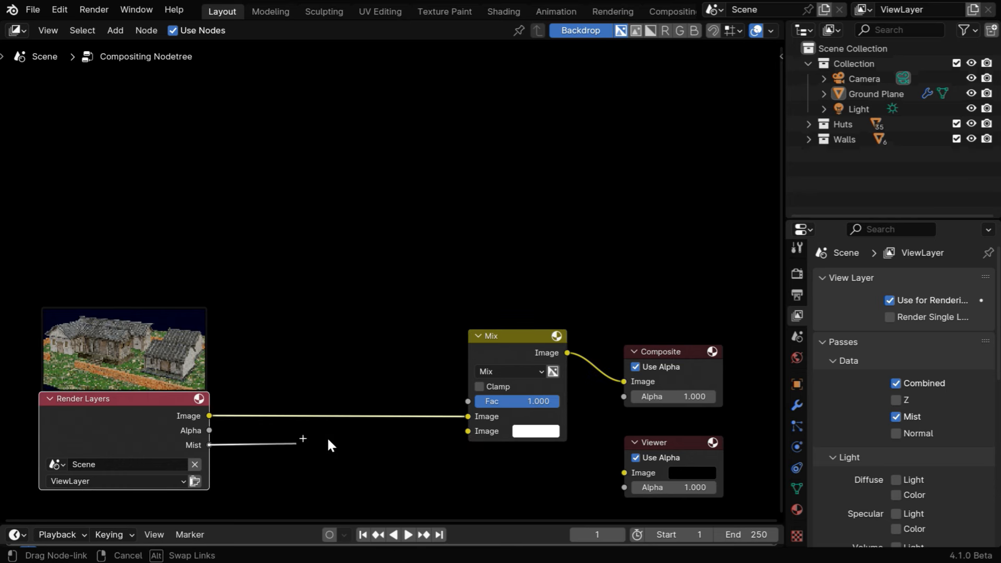
{"action": "left_click_drag", "start_coordinate": [210, 445], "coordinate": [468, 401]}
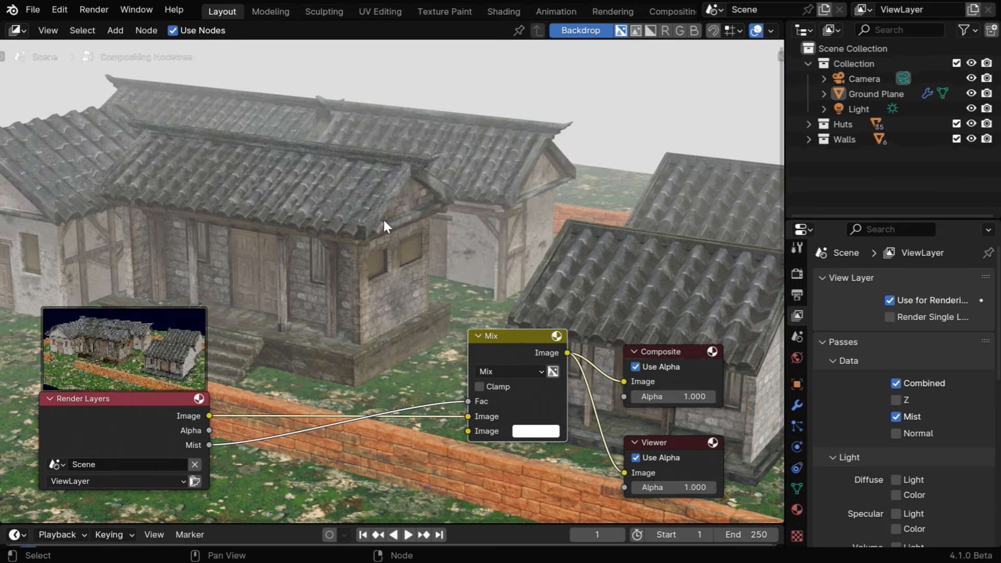
{"action": "mouse_move", "coordinate": [688, 367]}
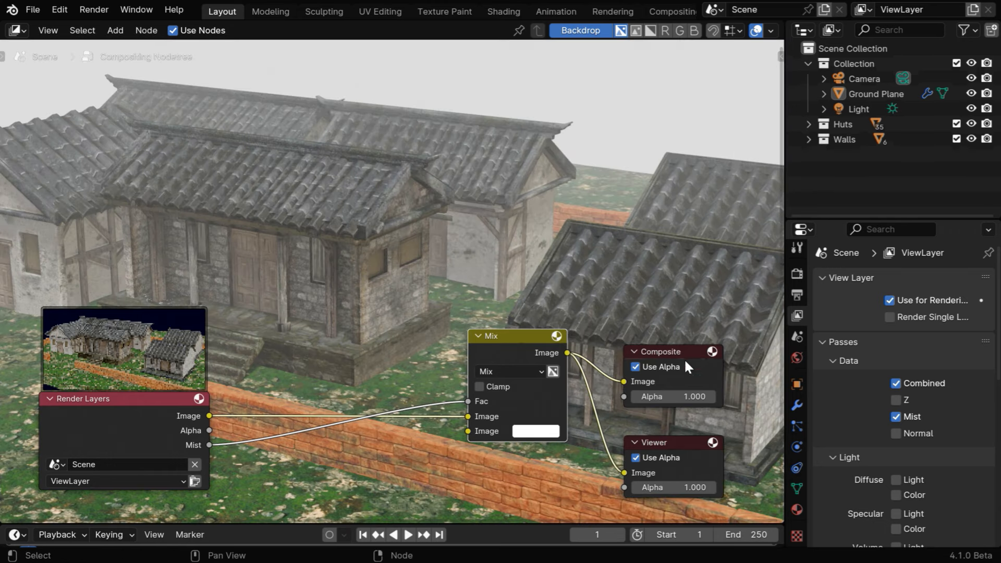
{"action": "mouse_move", "coordinate": [460, 289]}
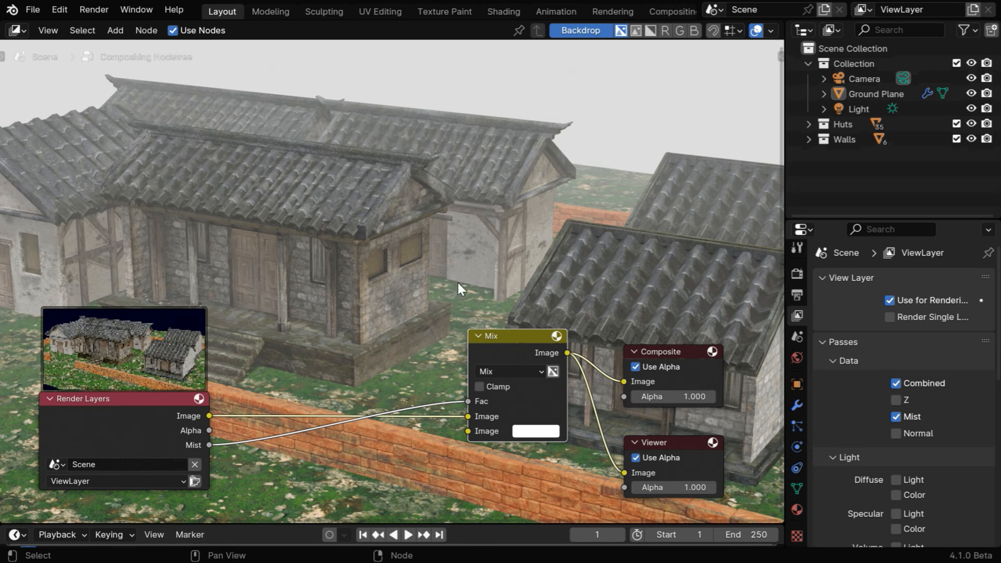
{"action": "mouse_move", "coordinate": [495, 222]}
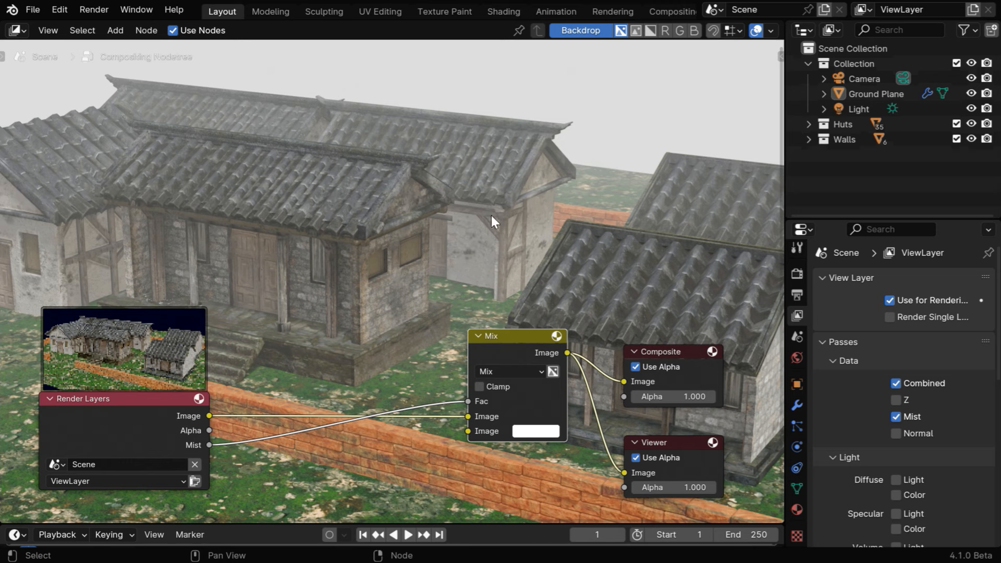
{"action": "mouse_move", "coordinate": [470, 244]}
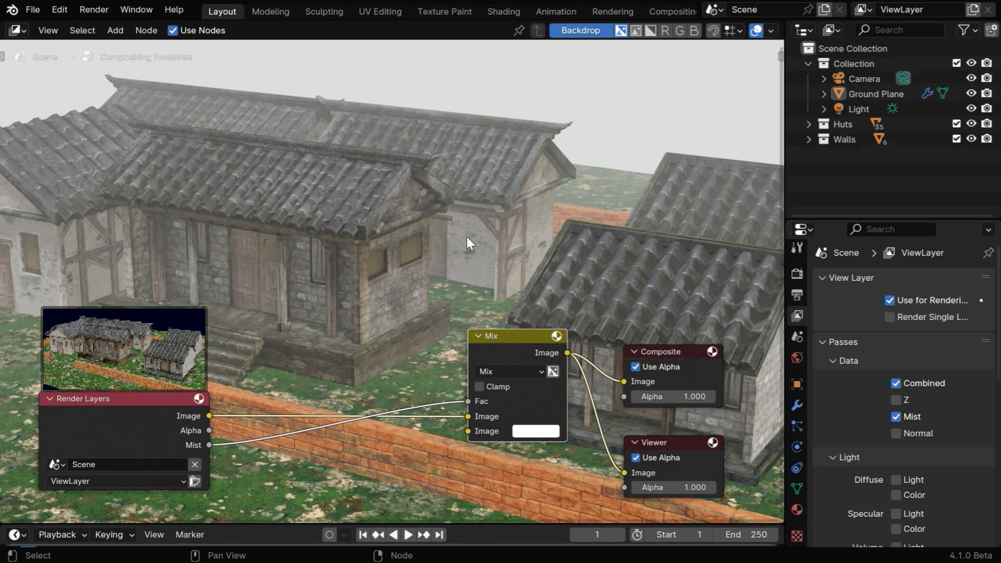
Add a Color Ramp between Mist and the Mix factor and tint the mix colour light blue via HSV.
{"action": "left_click", "coordinate": [115, 30]}
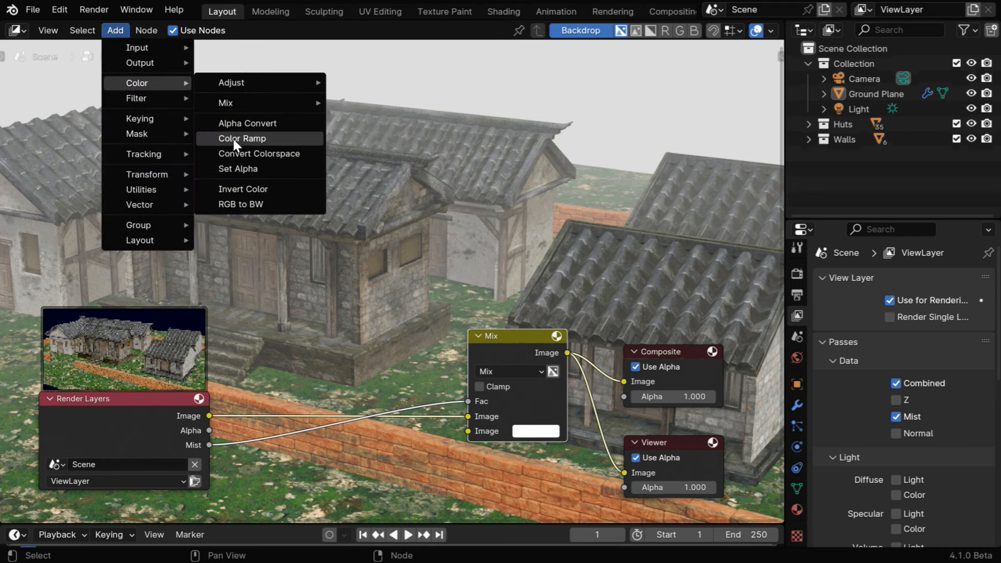
{"action": "left_click", "coordinate": [242, 139]}
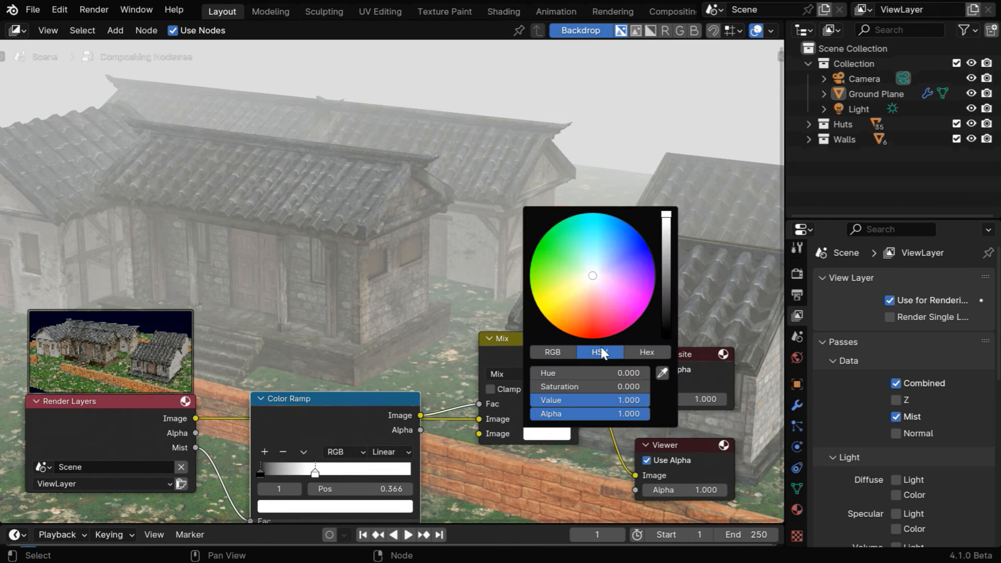
{"action": "left_click", "coordinate": [593, 275]}
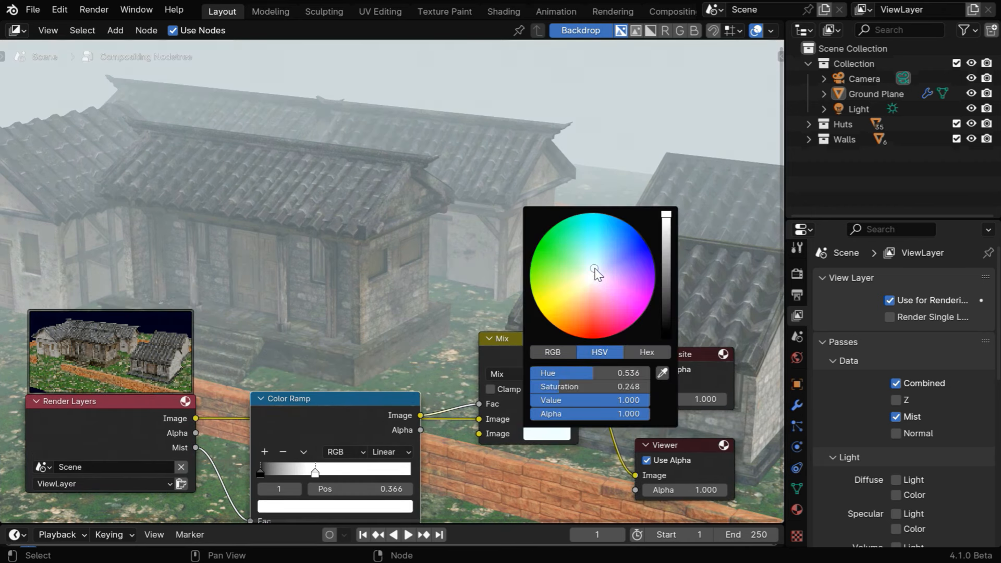
{"action": "left_click", "coordinate": [498, 517]}
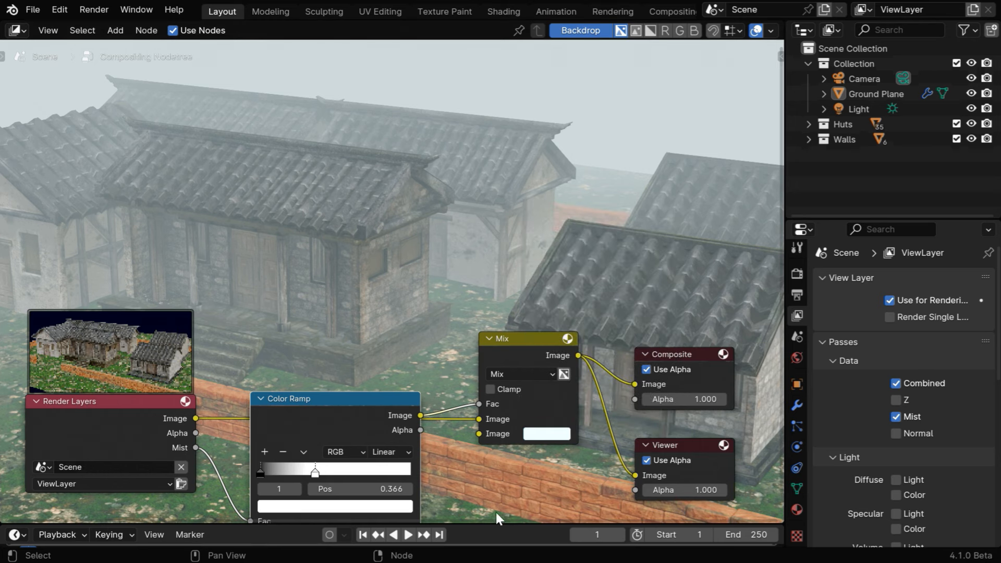
{"action": "mouse_move", "coordinate": [421, 334]}
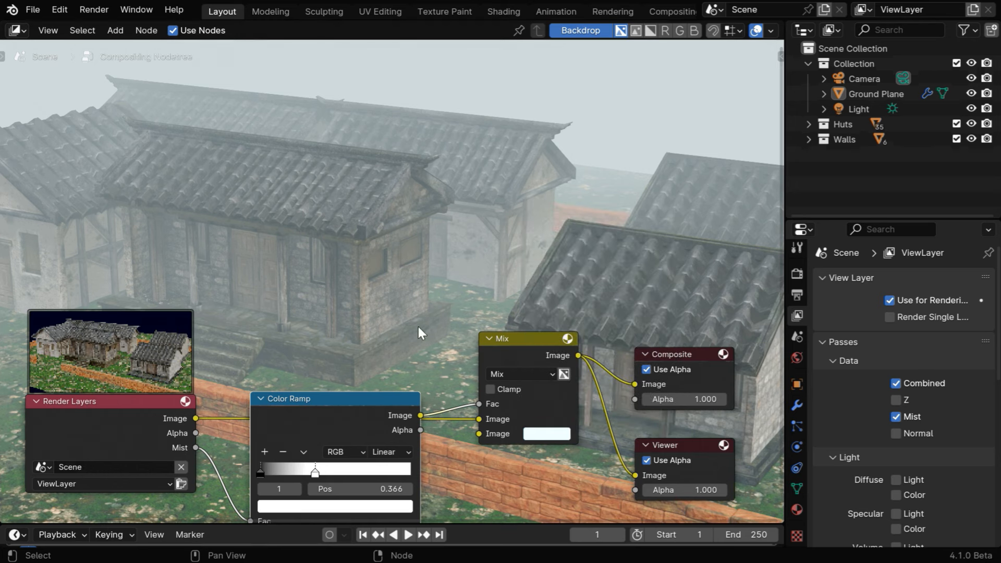
{"action": "left_click", "coordinate": [93, 9]}
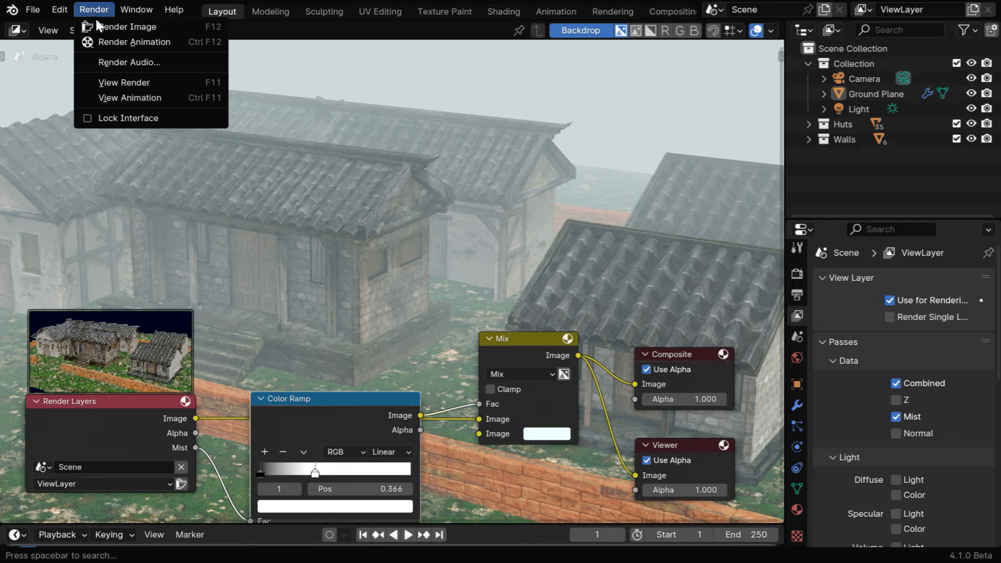
Render the village image with the light-blue mist composited in.
{"action": "left_click", "coordinate": [125, 26]}
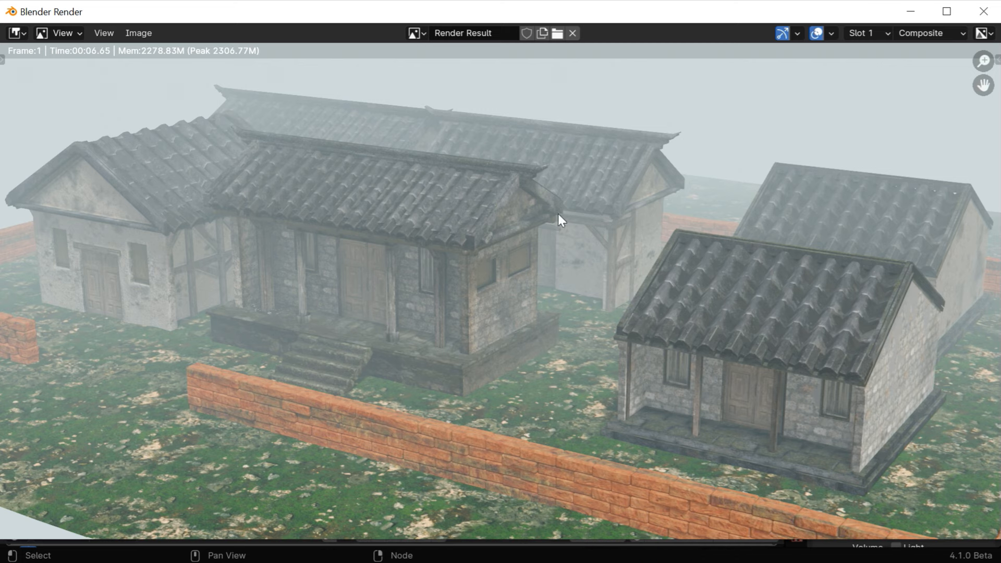
{"action": "mouse_move", "coordinate": [777, 424]}
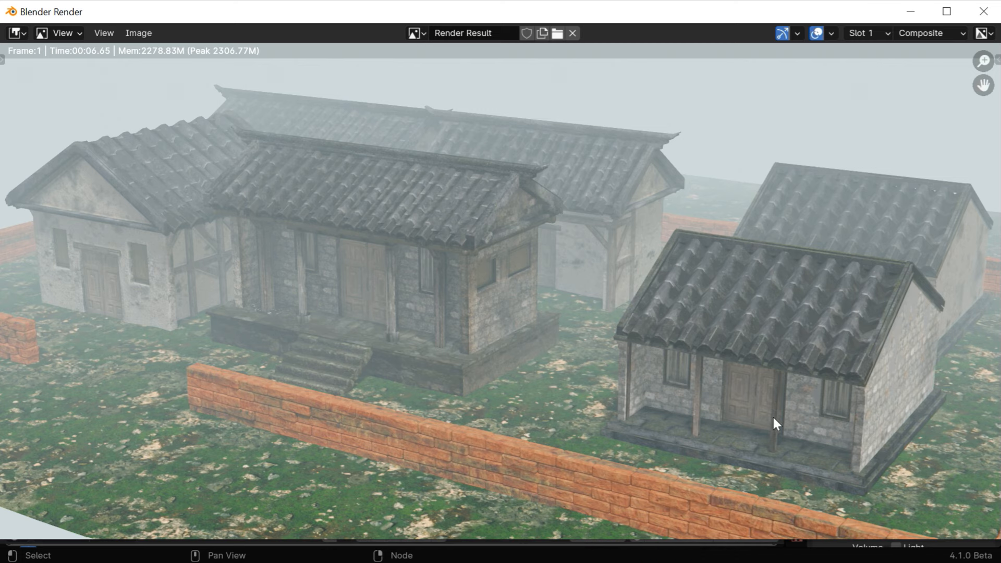
{"action": "mouse_move", "coordinate": [652, 164]}
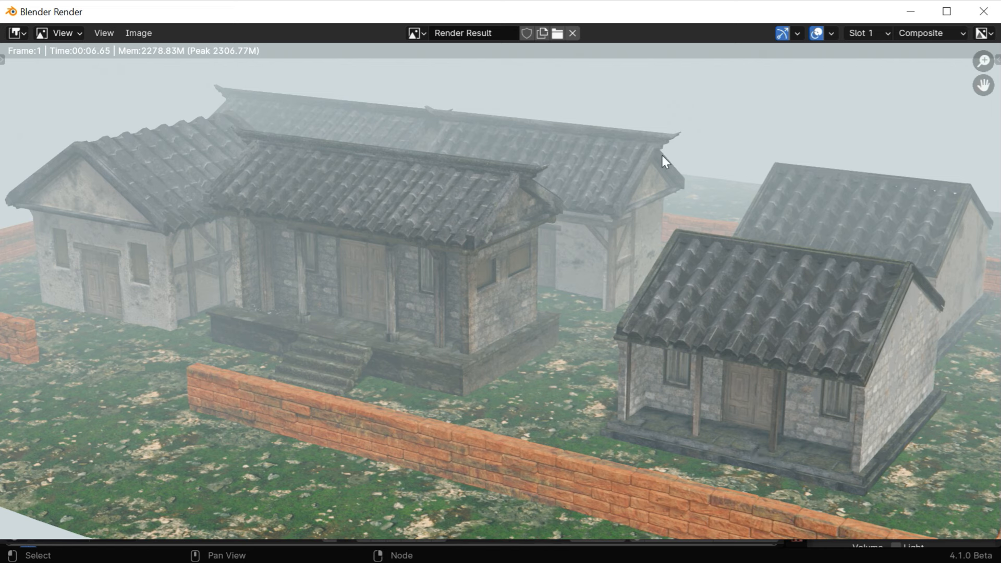
{"action": "mouse_move", "coordinate": [604, 167]}
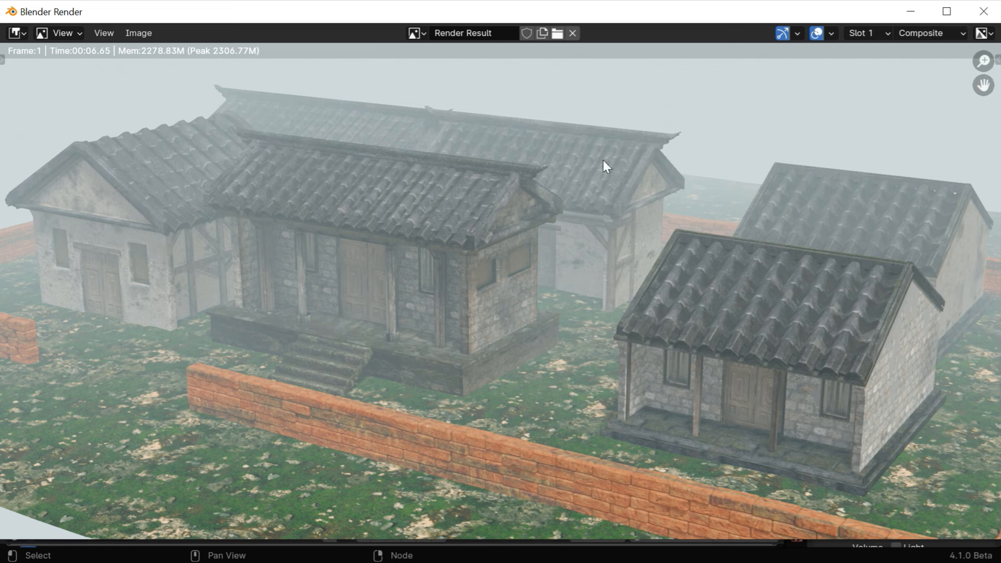
{"action": "mouse_move", "coordinate": [898, 88]}
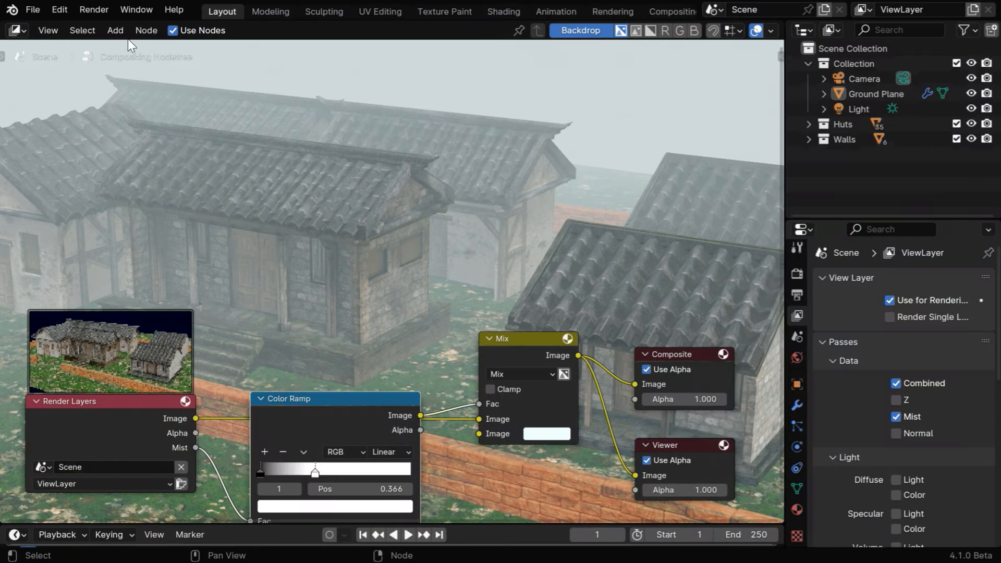
Add a Bokeh Blur node to the compositing tree.
{"action": "left_click", "coordinate": [114, 30]}
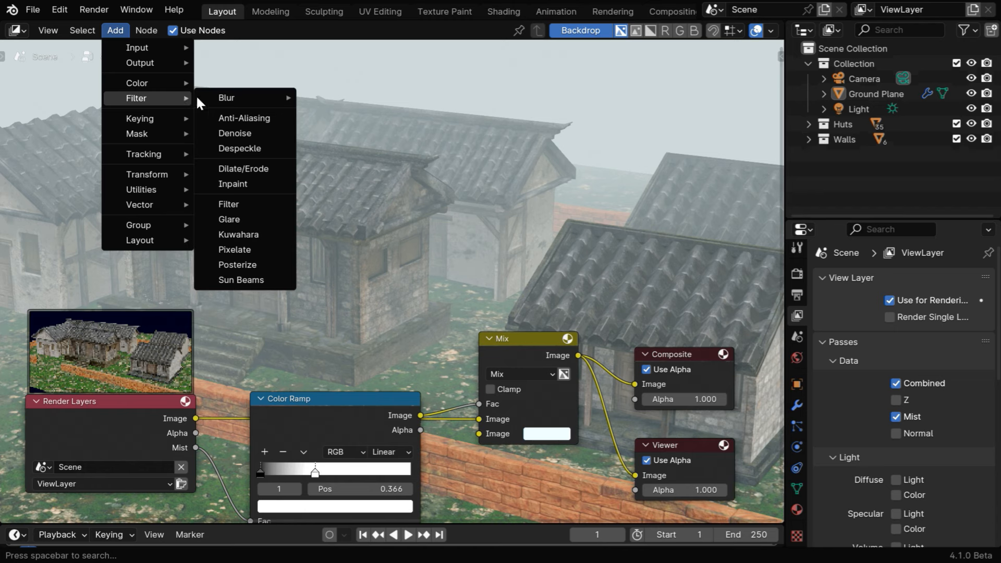
{"action": "mouse_move", "coordinate": [226, 97]}
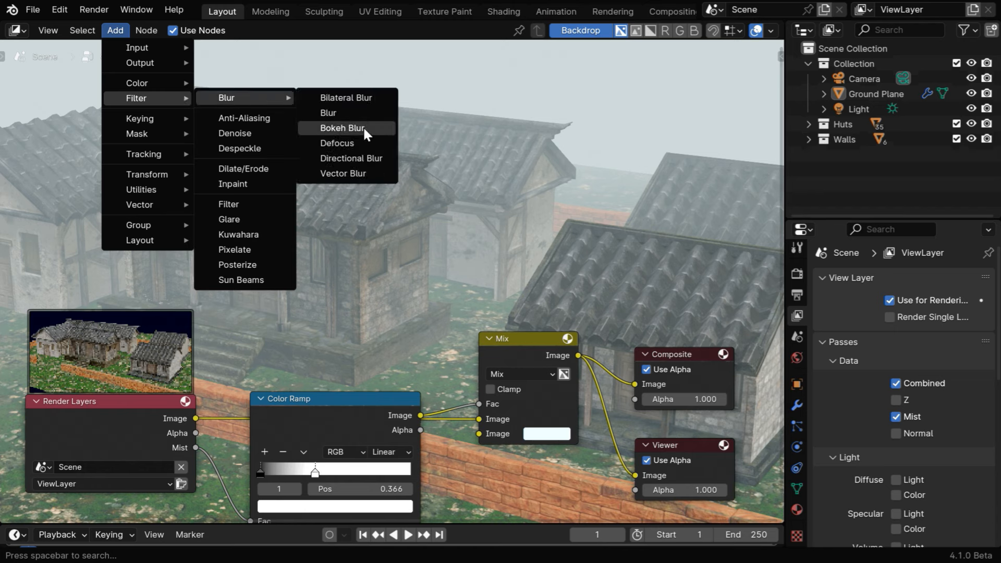
{"action": "left_click", "coordinate": [343, 128]}
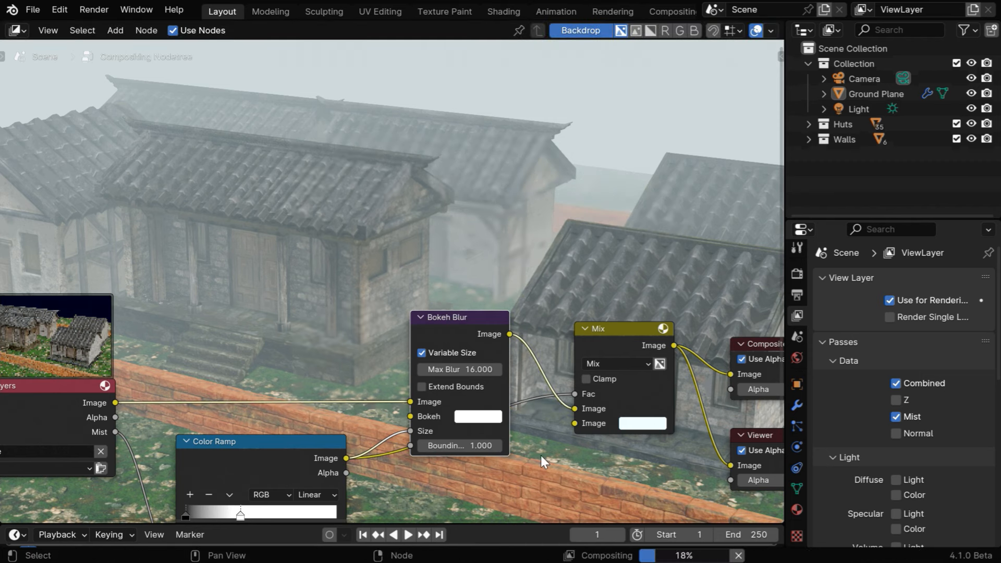
{"action": "mouse_move", "coordinate": [498, 216]}
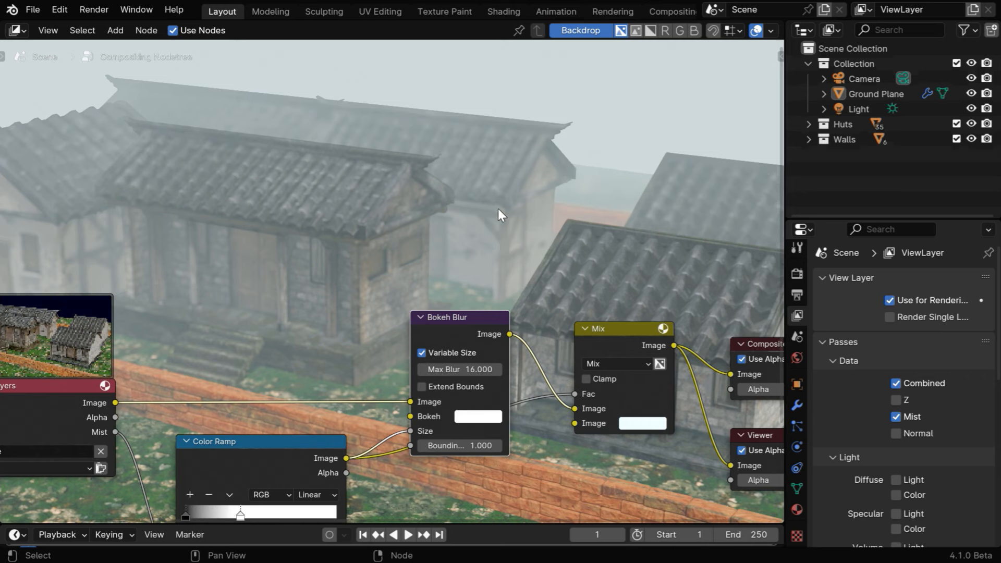
{"action": "mouse_move", "coordinate": [457, 213]}
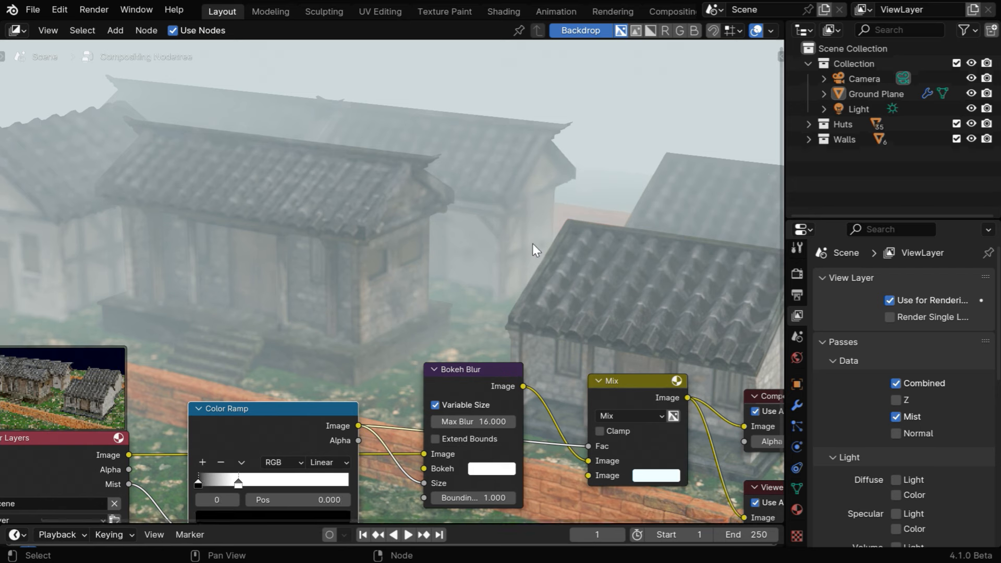
{"action": "mouse_move", "coordinate": [608, 313]}
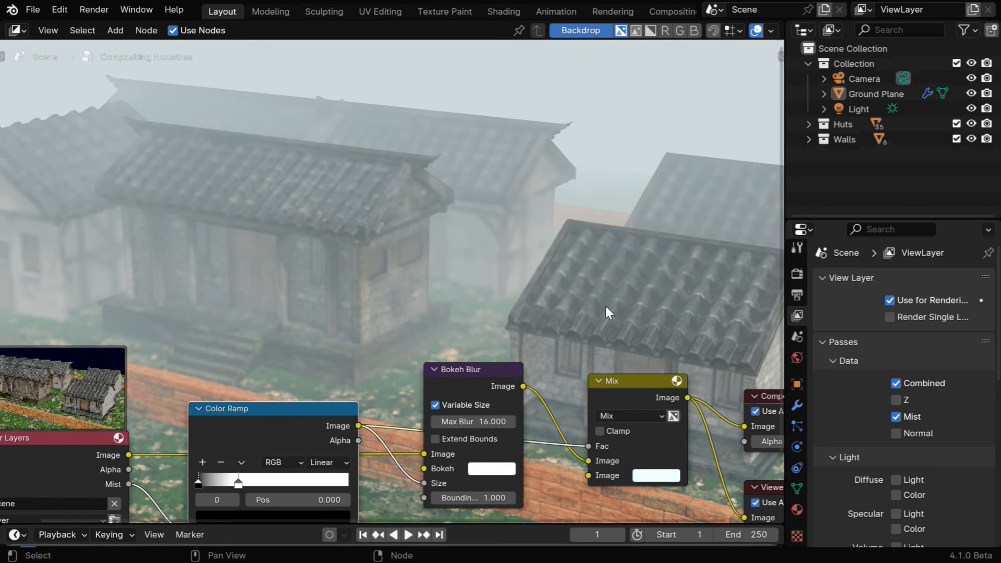
{"action": "mouse_move", "coordinate": [201, 491]}
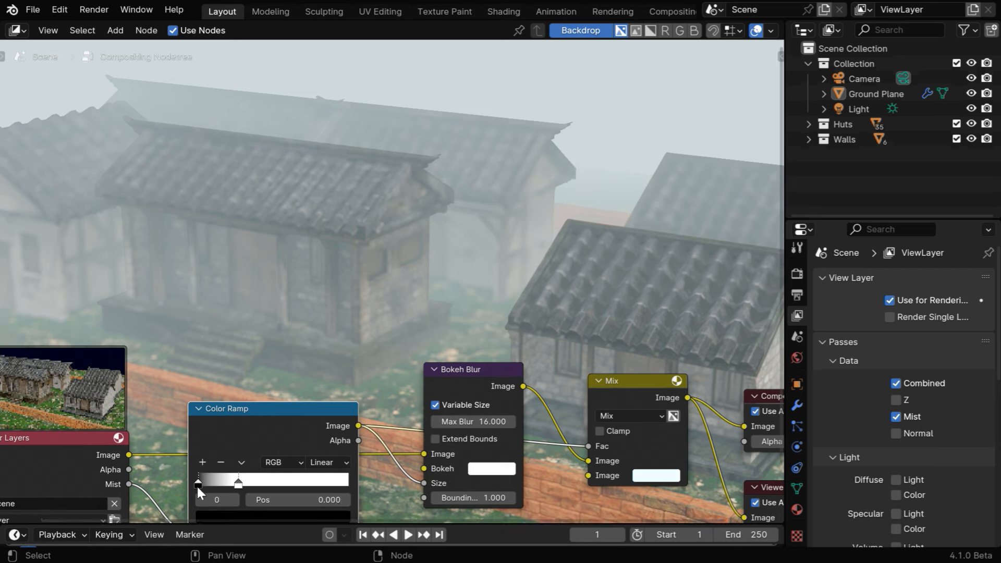